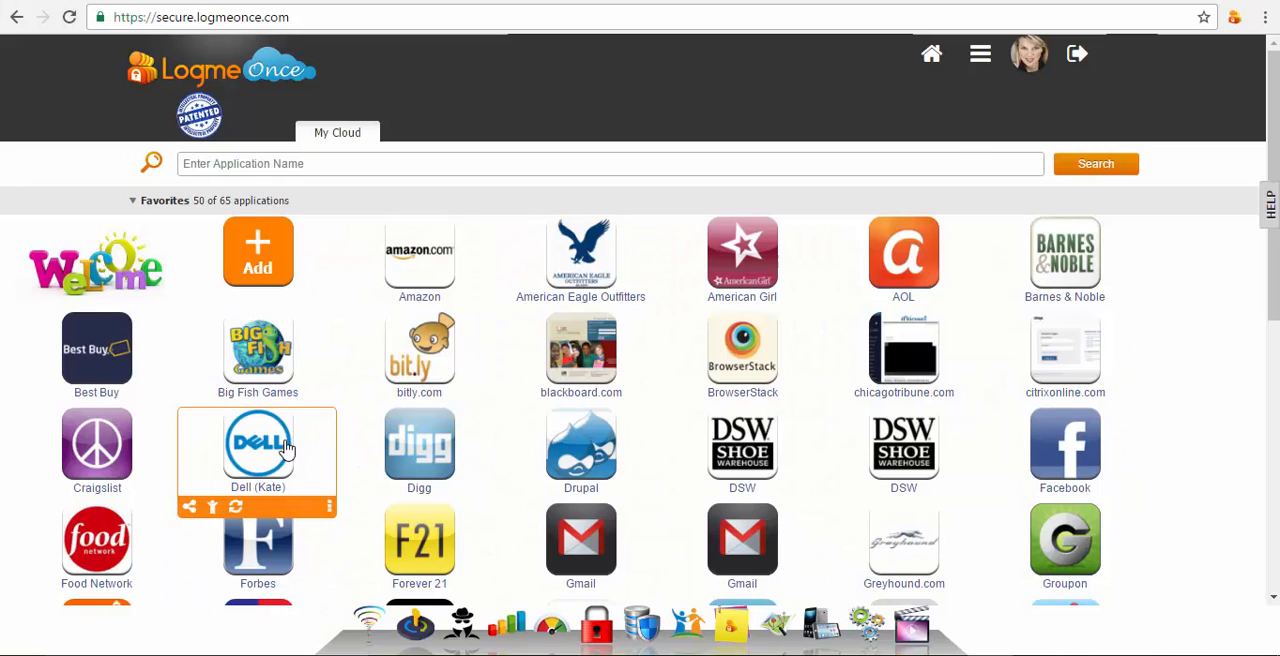
mouse_move(330, 640)
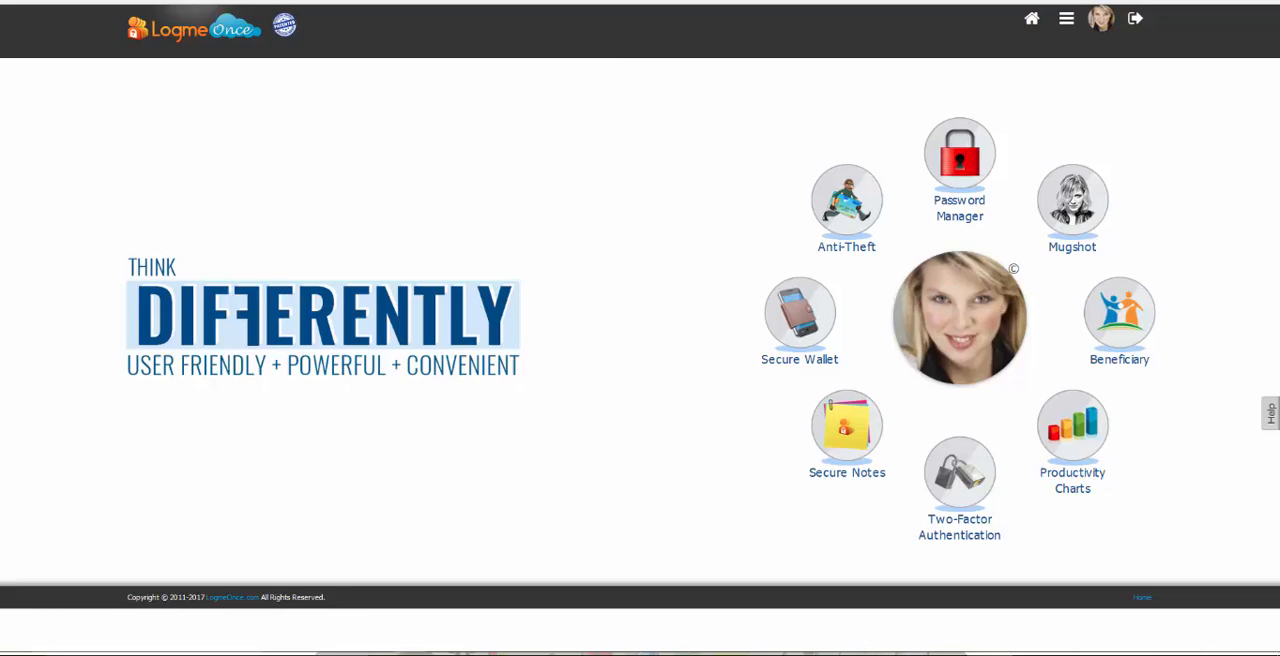
left_click(1136, 18)
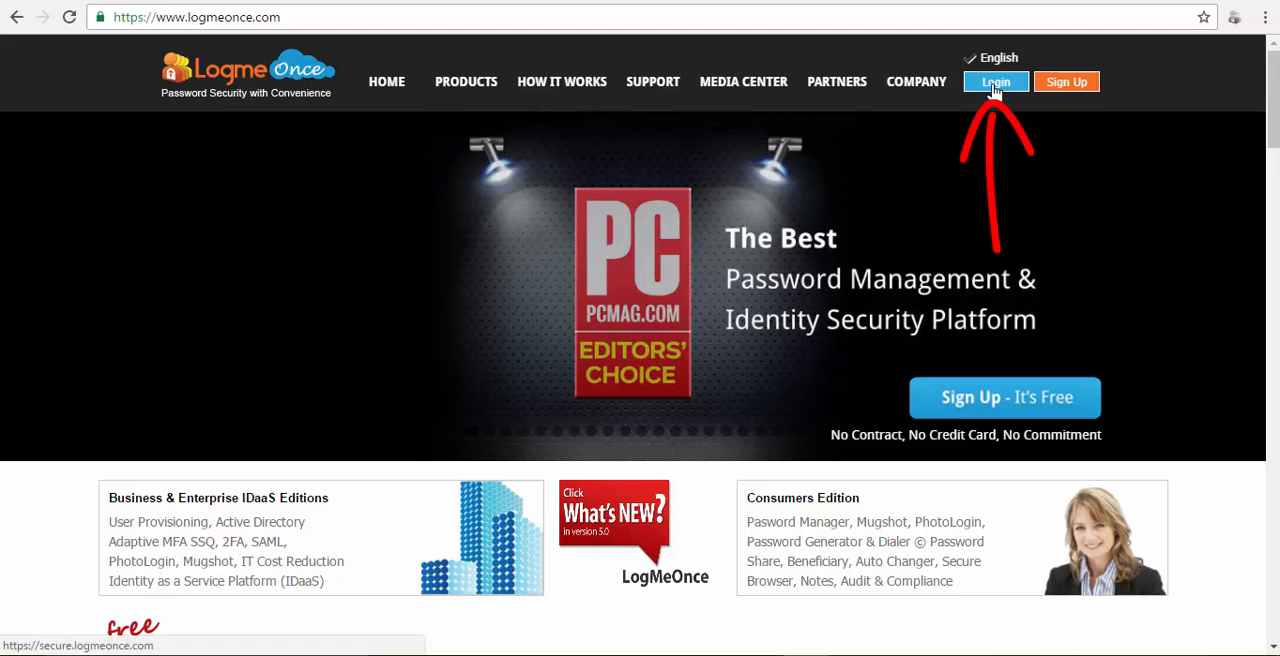
- From the Login page, browse PhotoLogin and other methods, then sign in to My Cloud dashboard
left_click(996, 80)
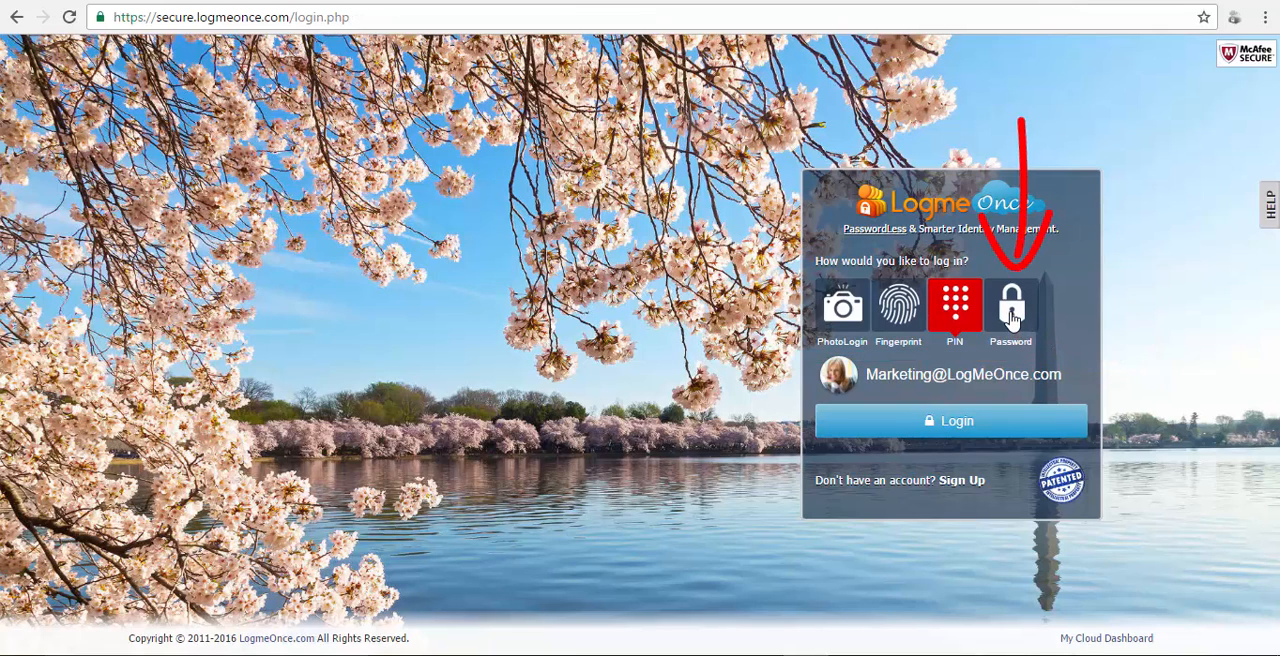
left_click(842, 304)
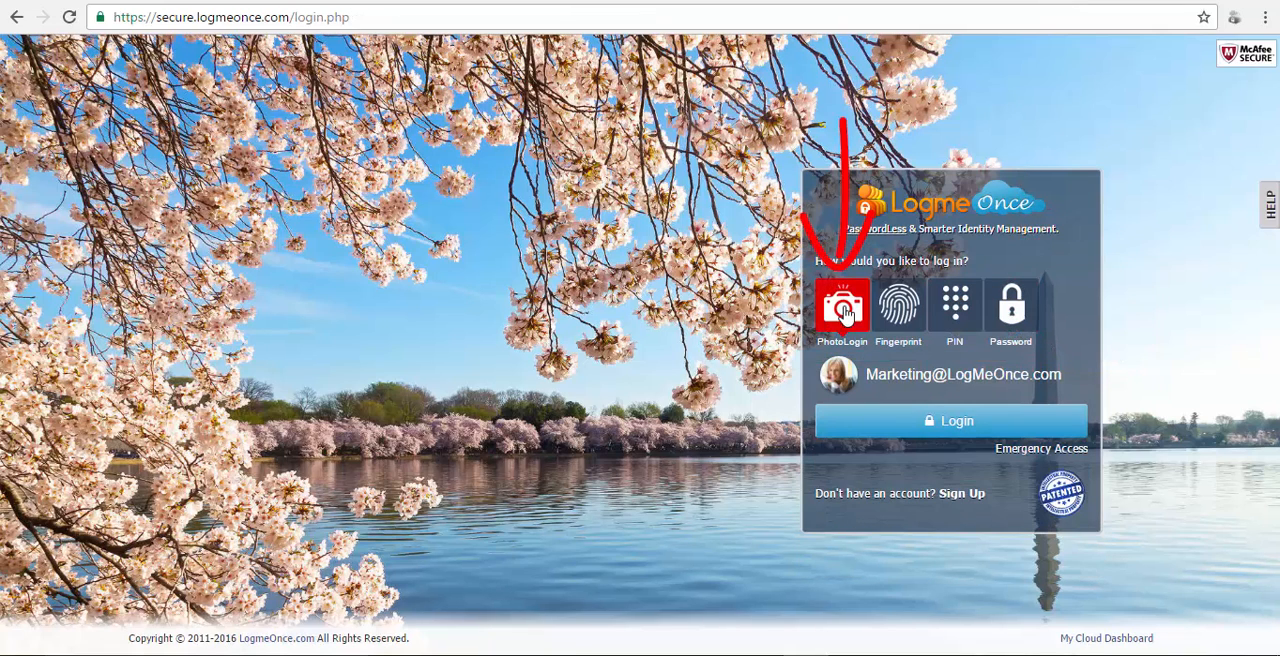
left_click(898, 304)
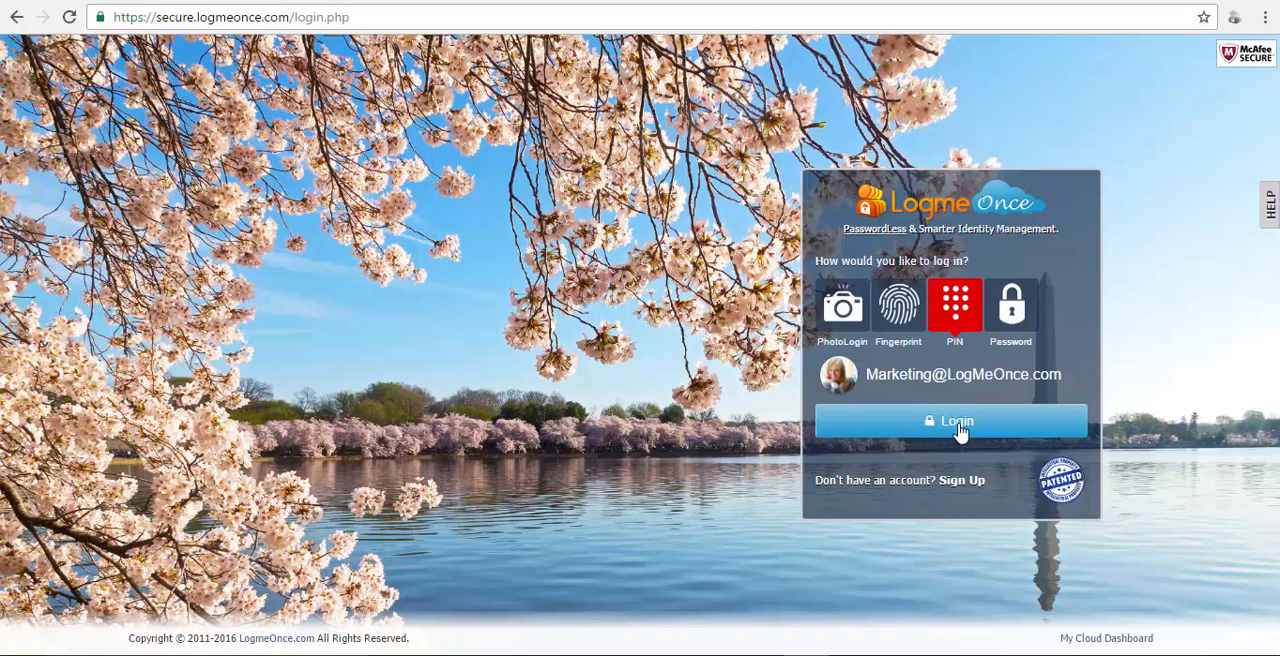
left_click(952, 420)
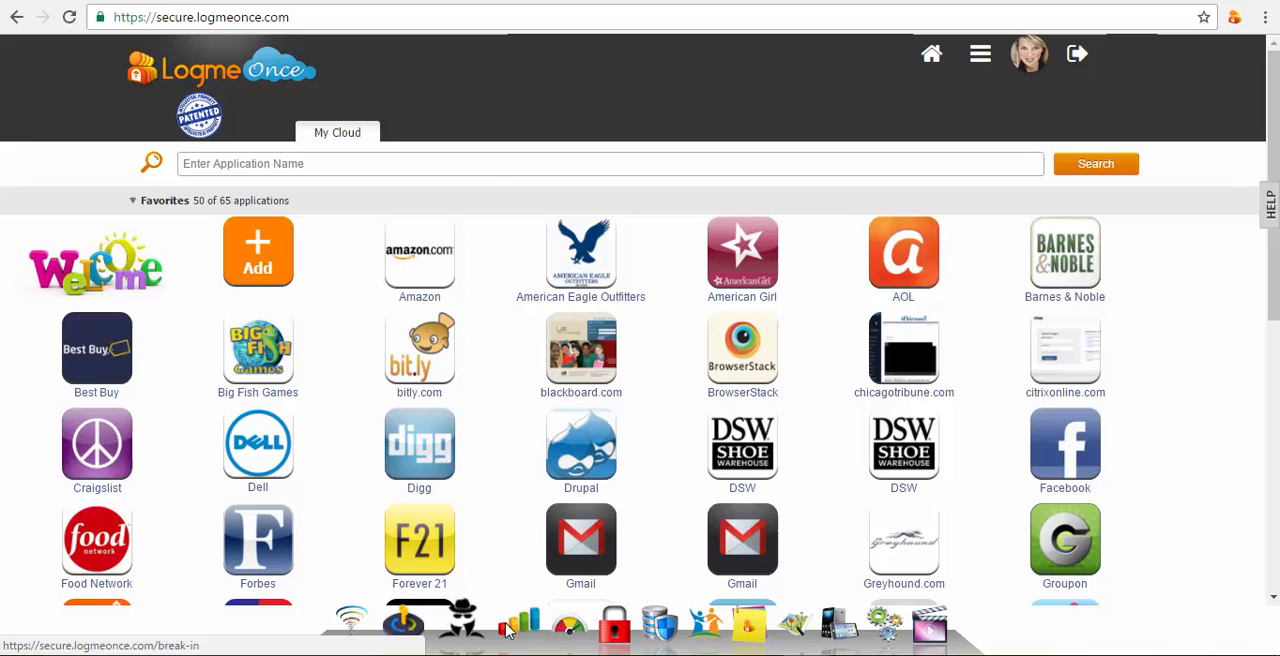
mouse_move(420, 620)
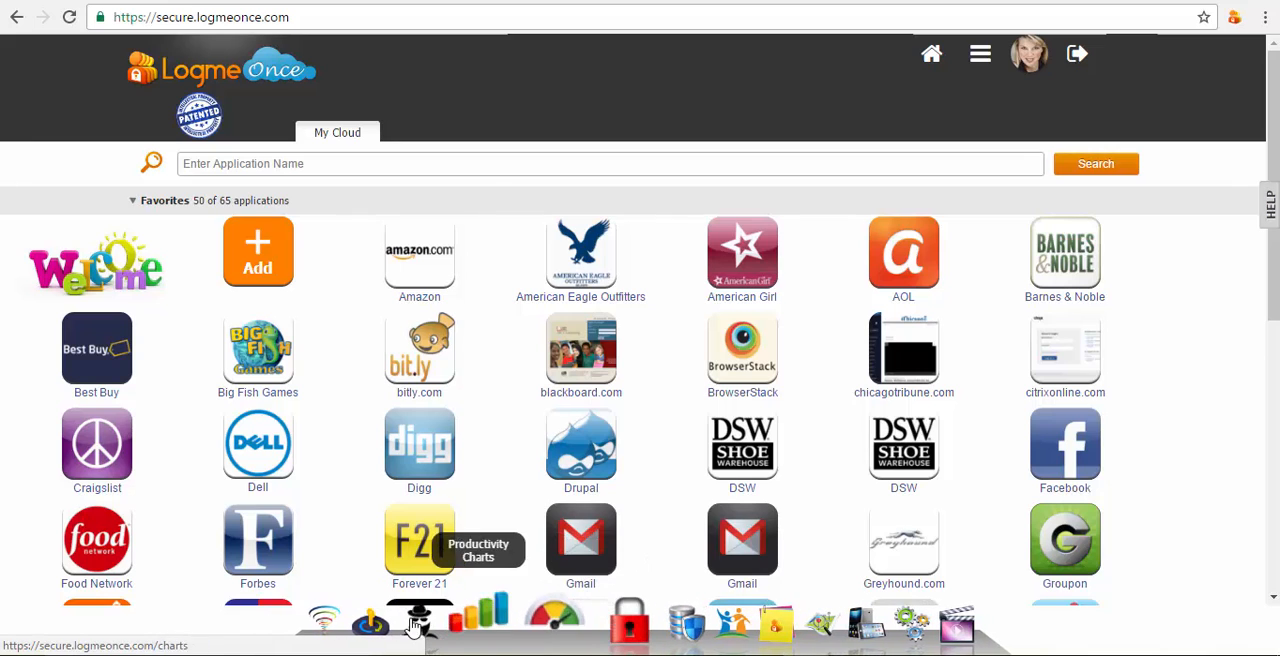
left_click(416, 620)
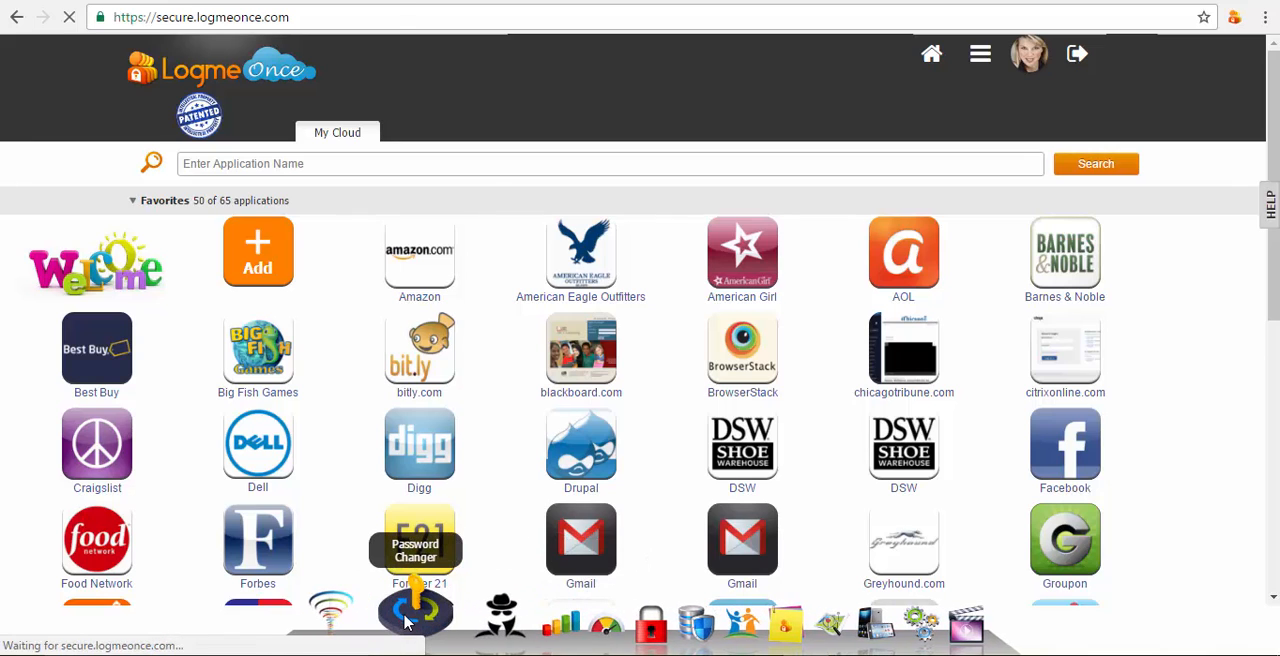
left_click(416, 610)
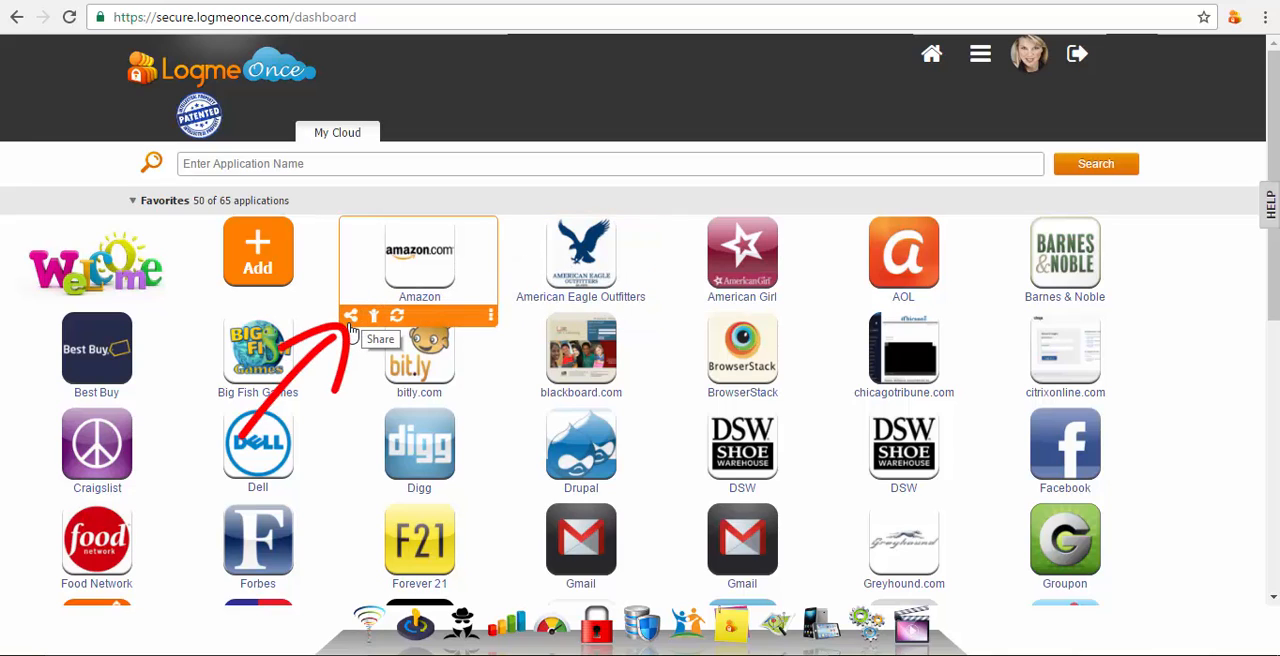
mouse_move(396, 316)
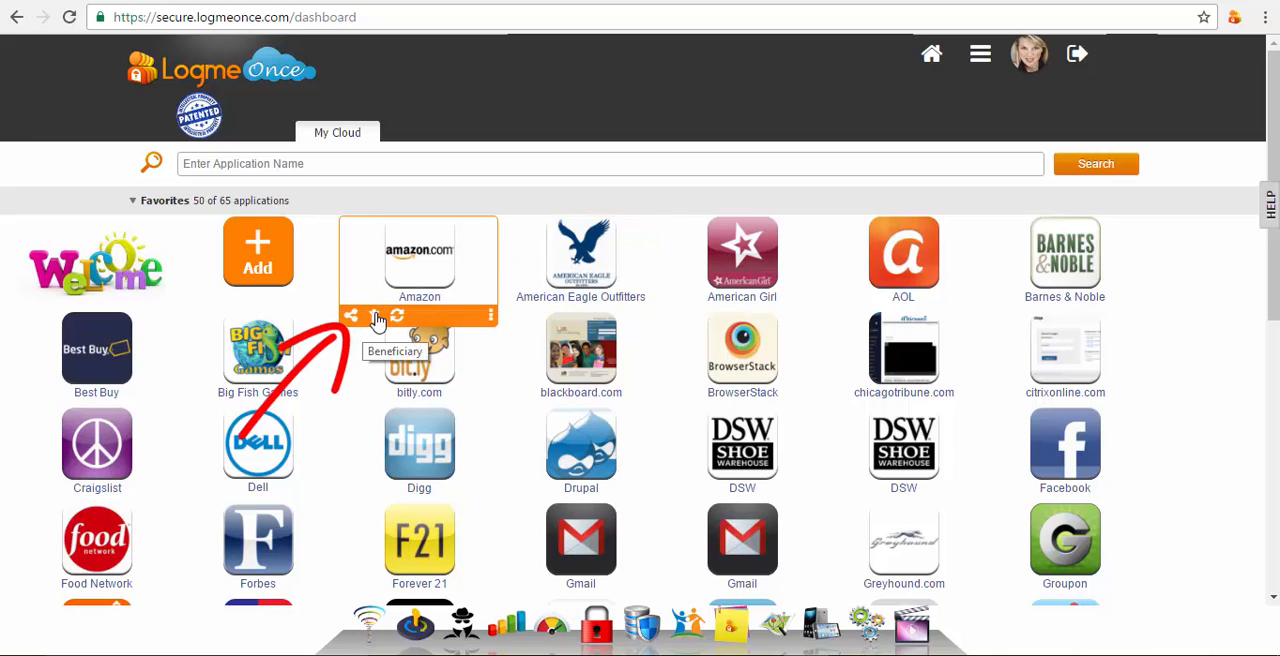
mouse_move(488, 316)
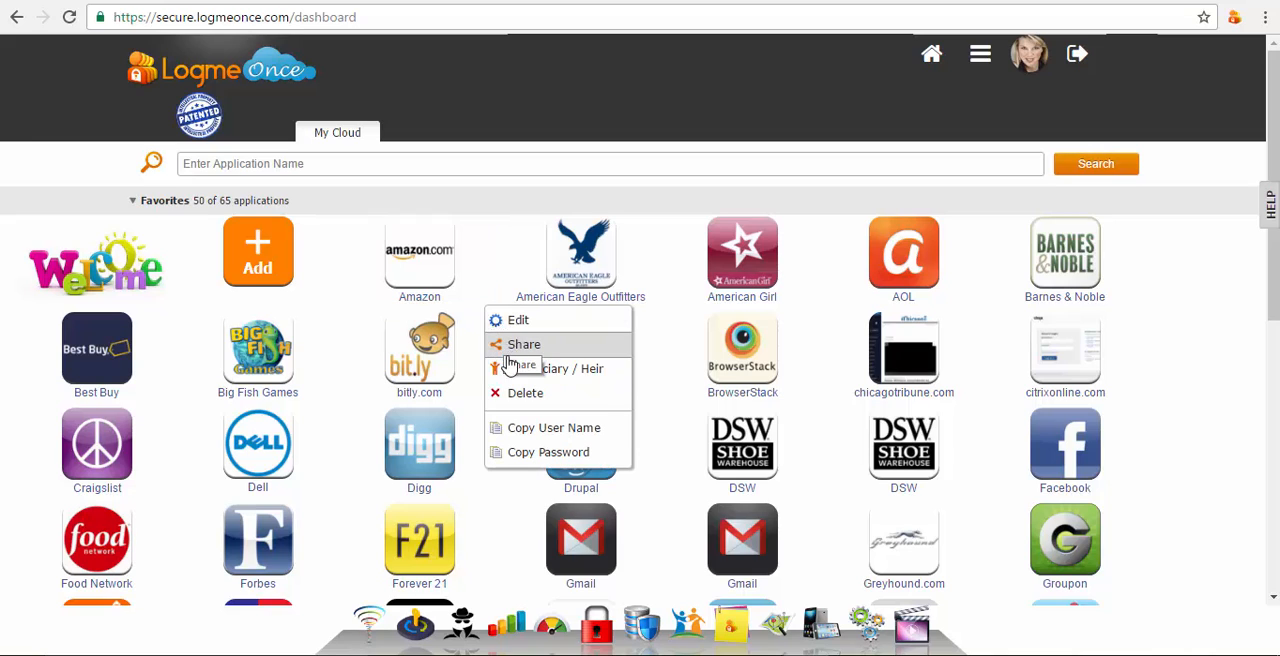
mouse_move(548, 452)
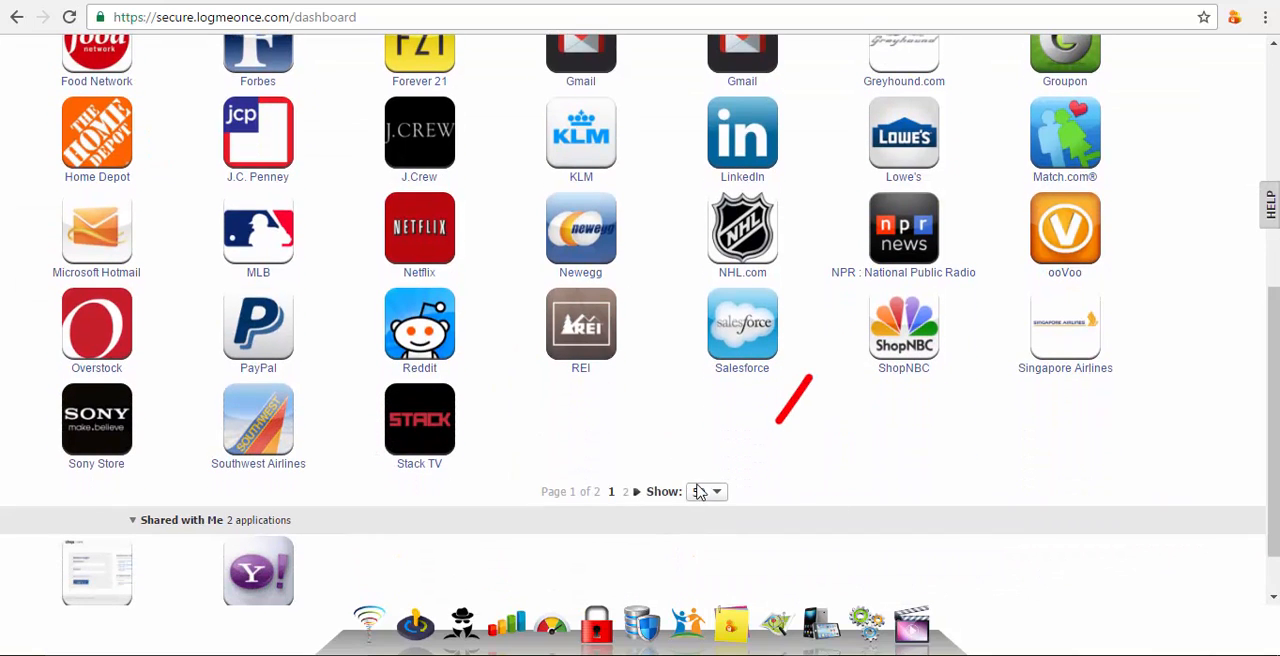
- Filter the favourite applications by entering 'Fa' in the application name search
left_click(706, 492)
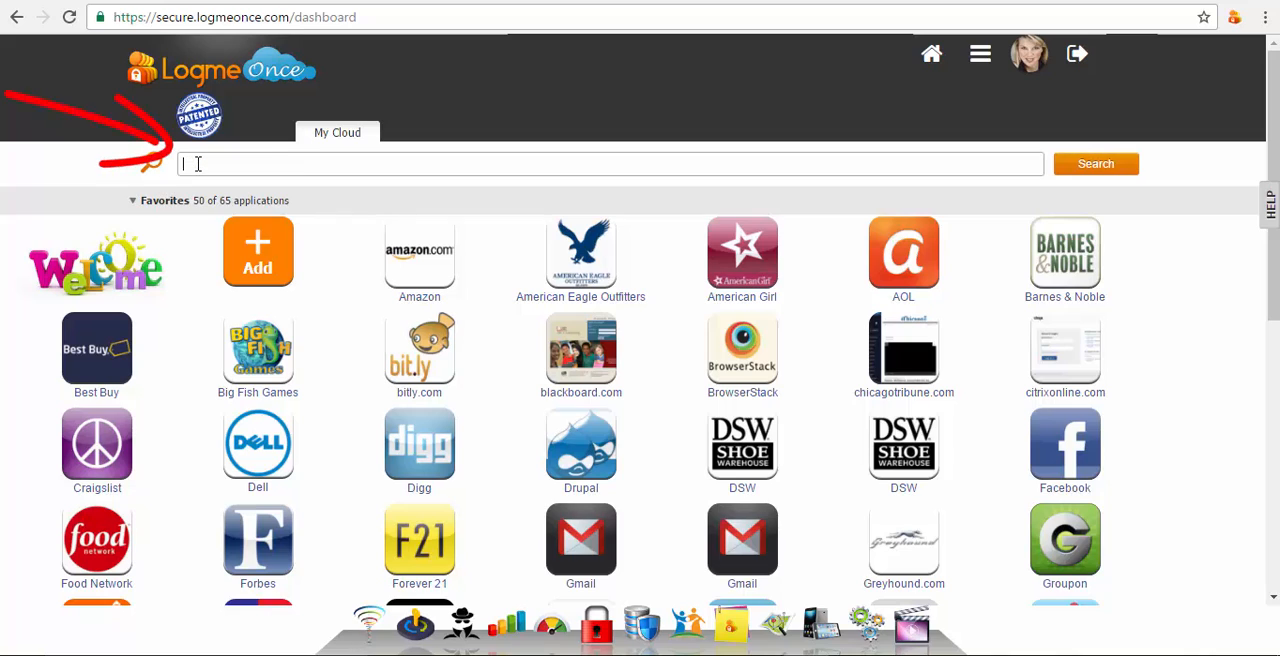
type("Fa")
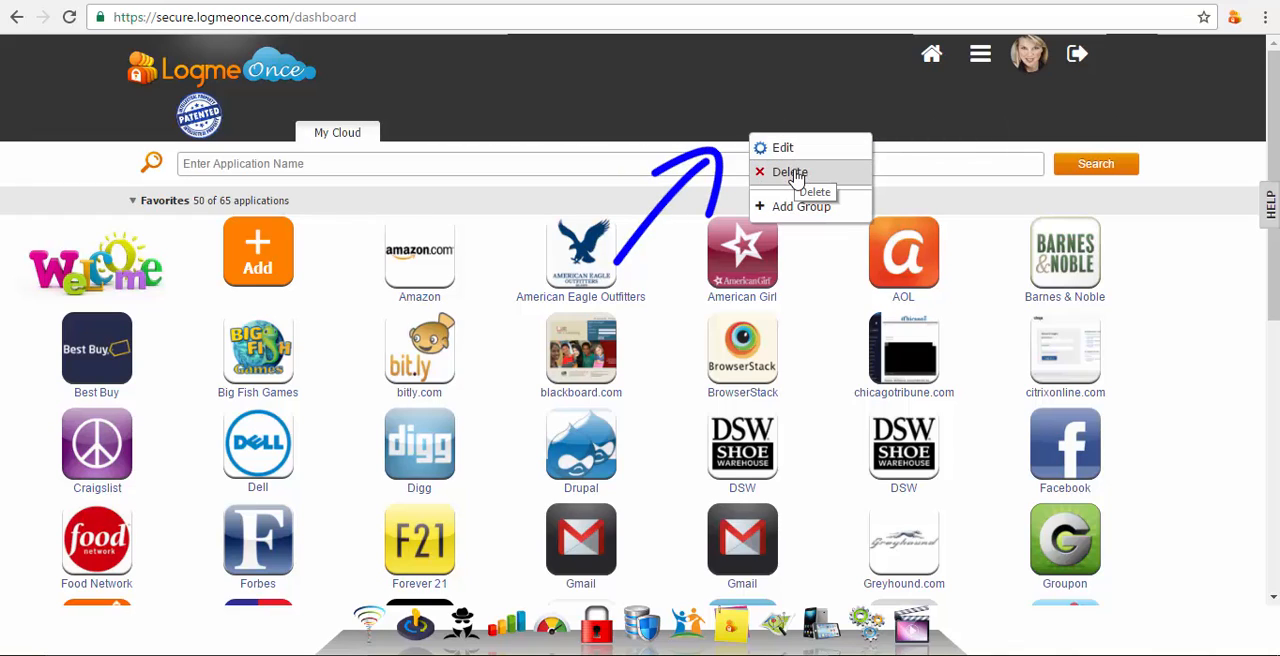
mouse_move(792, 206)
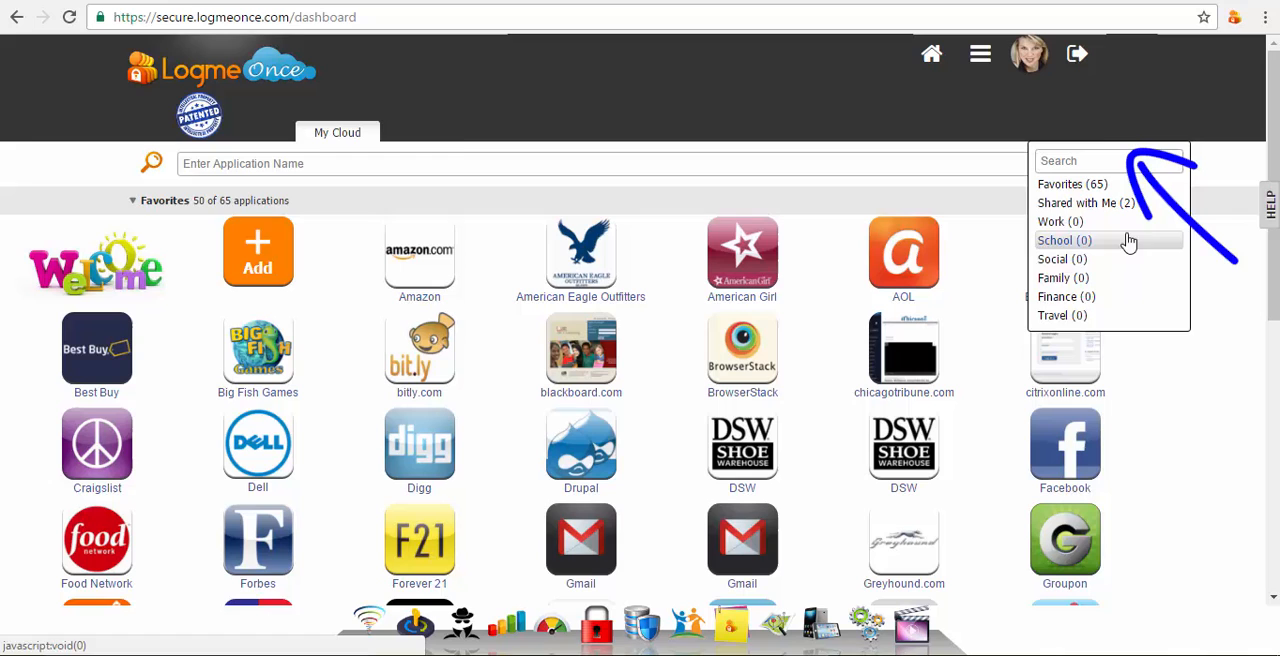
- Expand the bar showing Work, School and Travel group tabs with View and Sort By controls
left_click(856, 88)
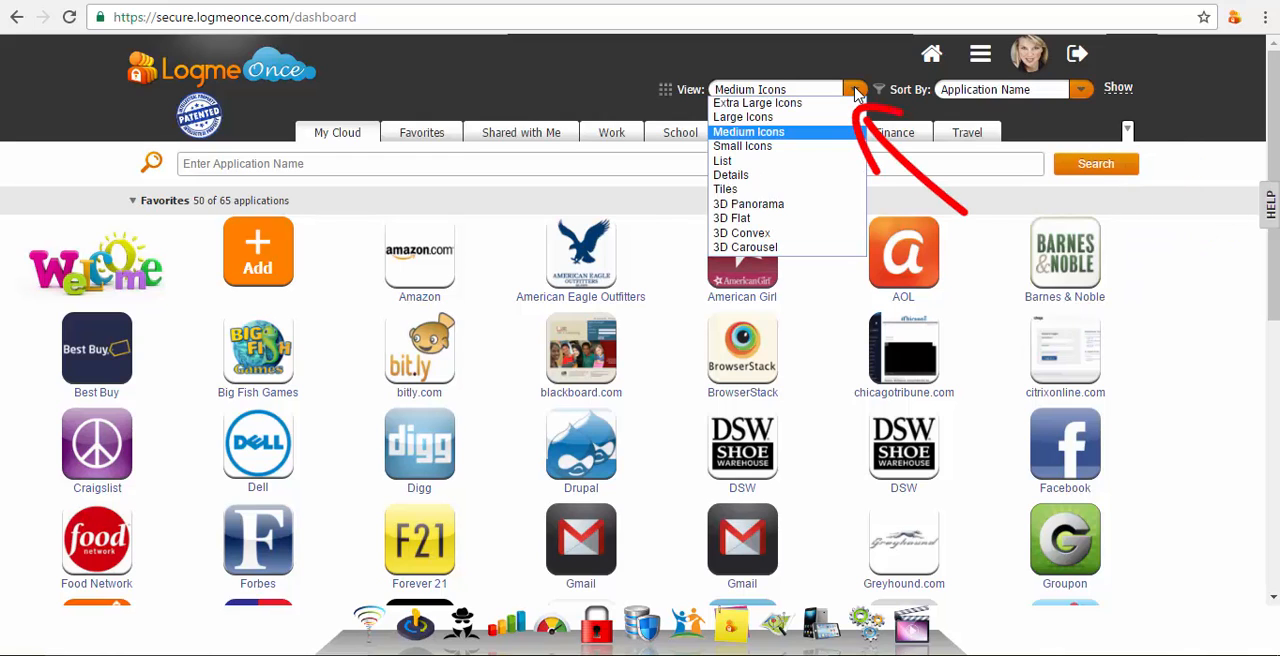
left_click(722, 160)
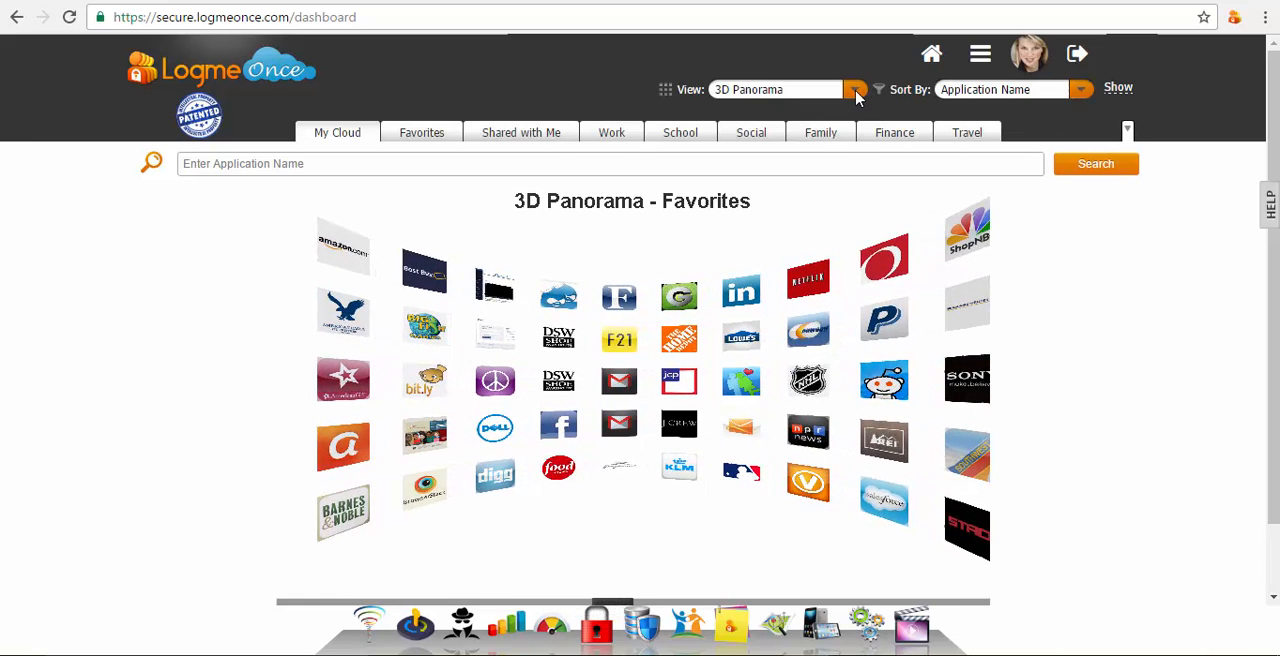
left_click(856, 88)
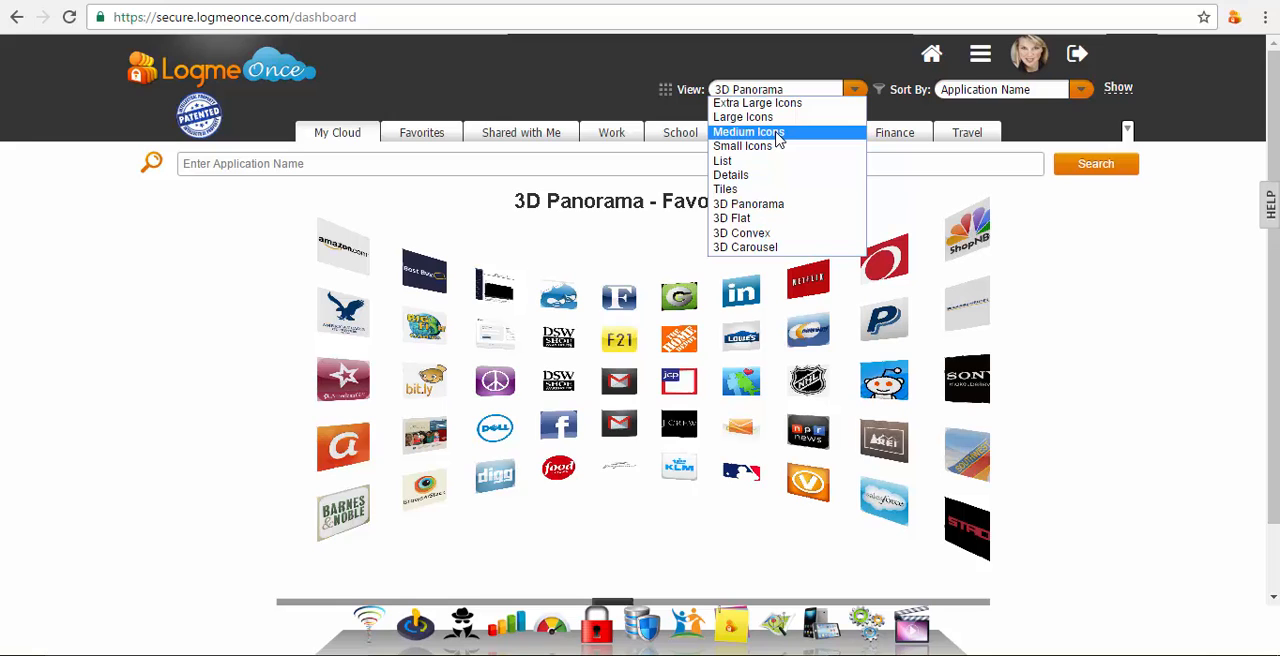
left_click(748, 146)
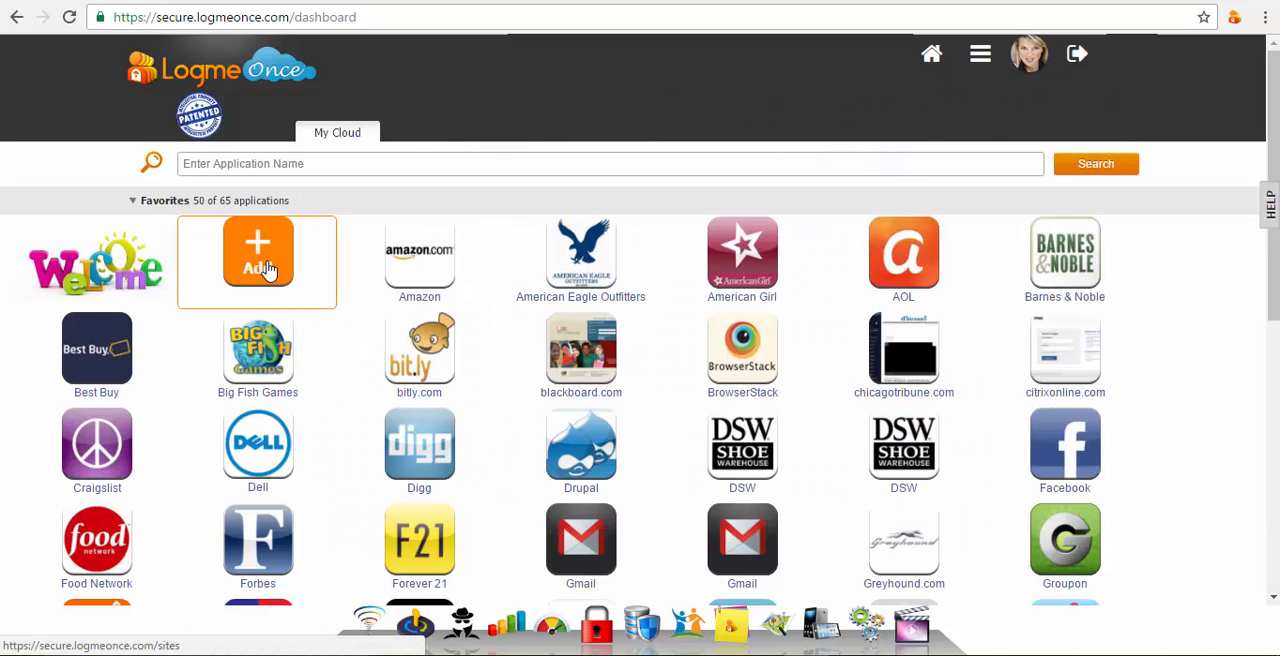
- Open the Add tile's catalog of 4,454 apps, then the browser extension's feature menu
left_click(256, 252)
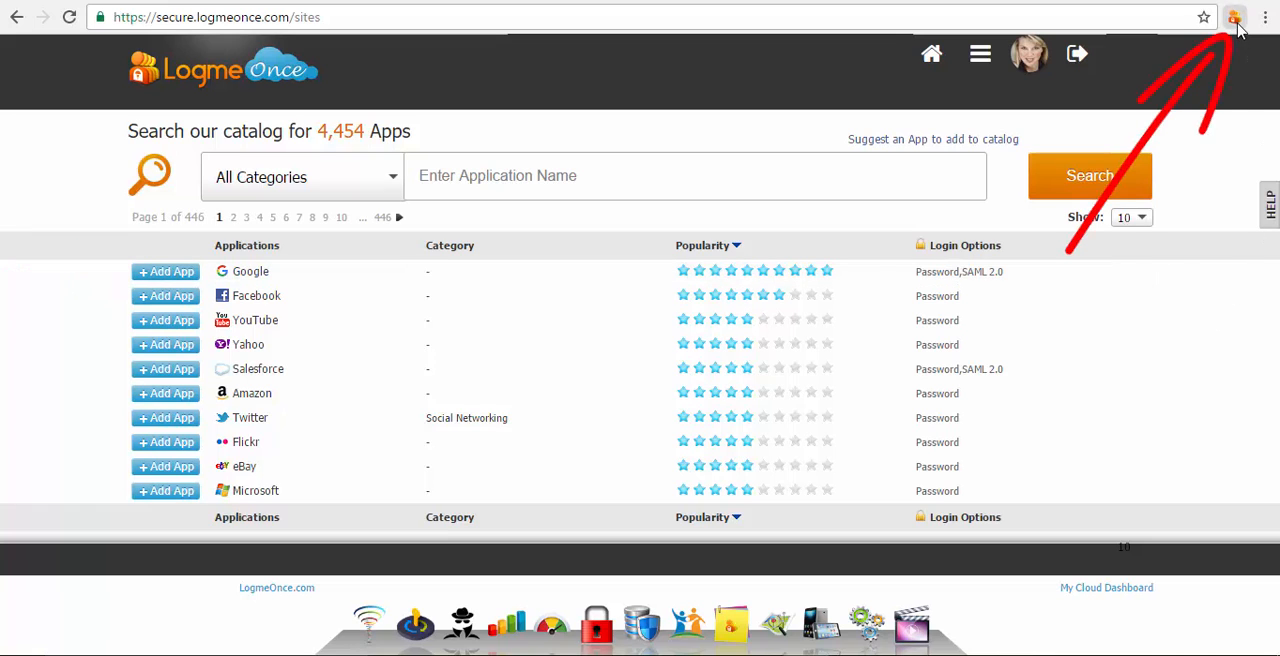
left_click(1236, 16)
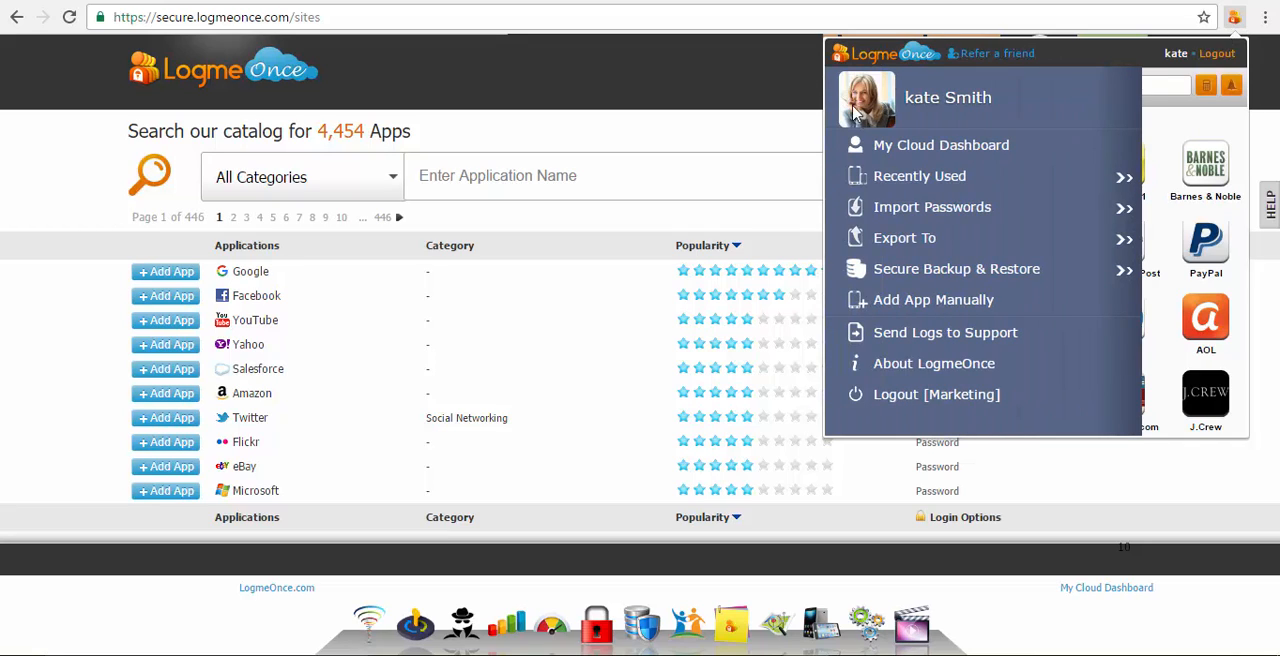
- Choose My Cloud Dashboard from the extension menu to return to the favourites dashboard
left_click(940, 144)
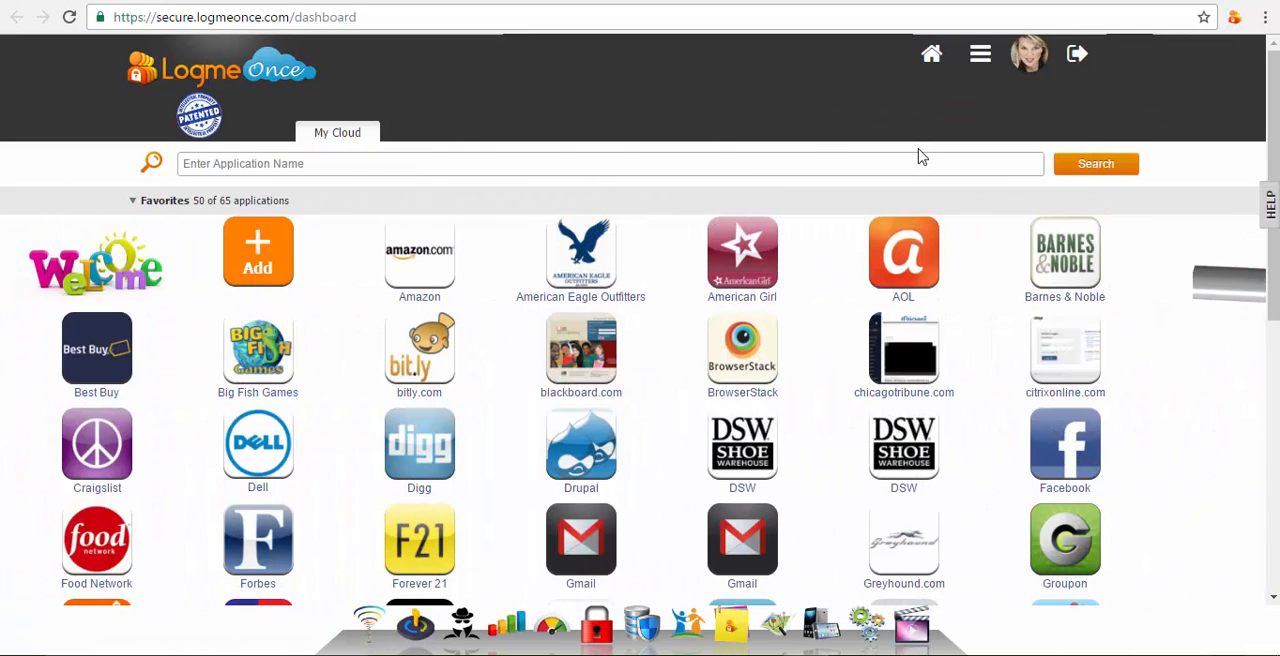
mouse_move(1236, 16)
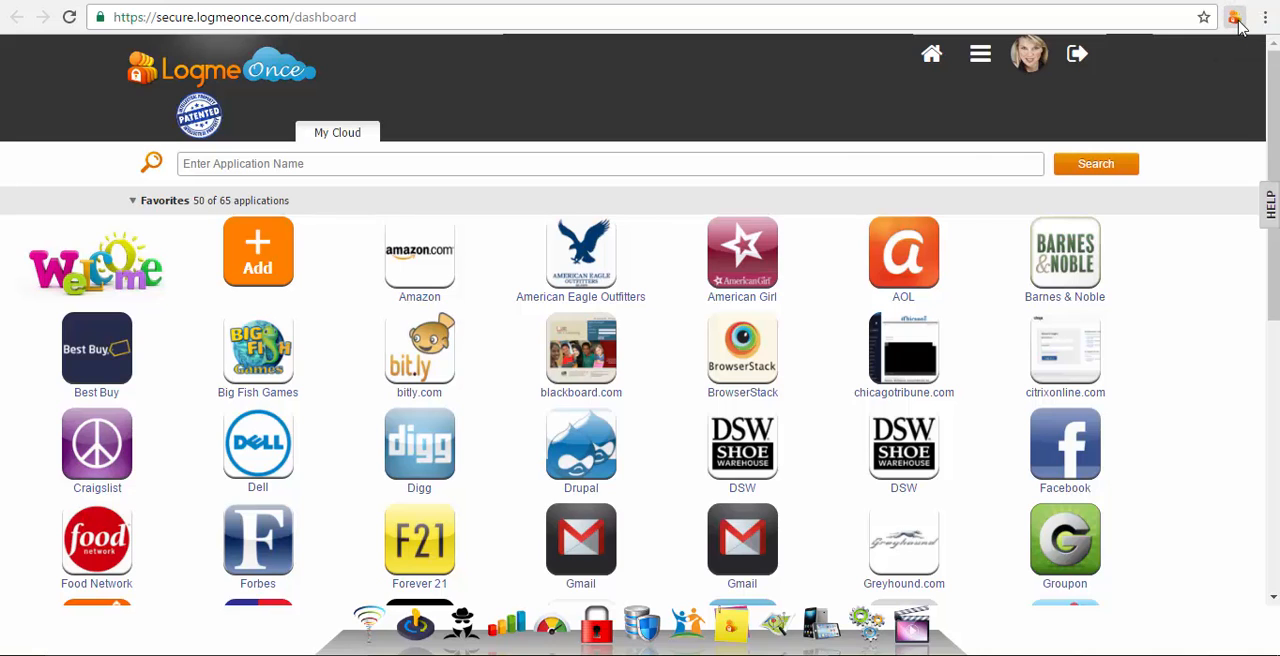
- Search 'AOL' in the browser extension's app launcher to narrow top apps to AOL
left_click(1236, 16)
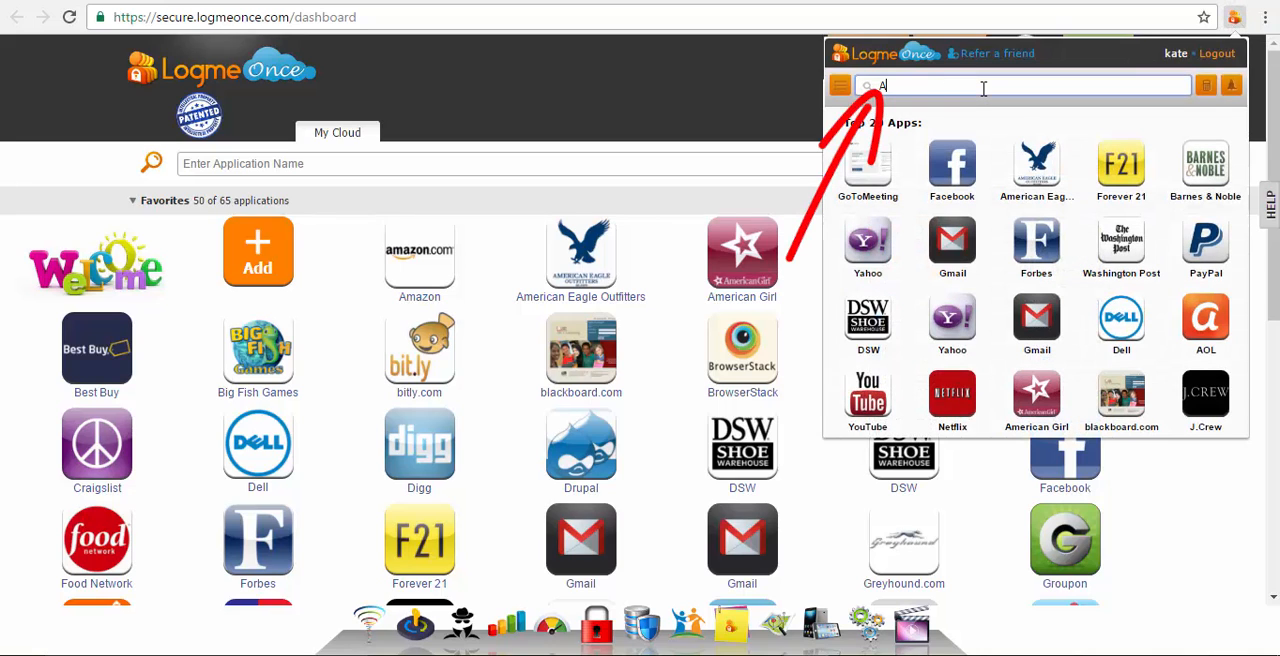
type("O")
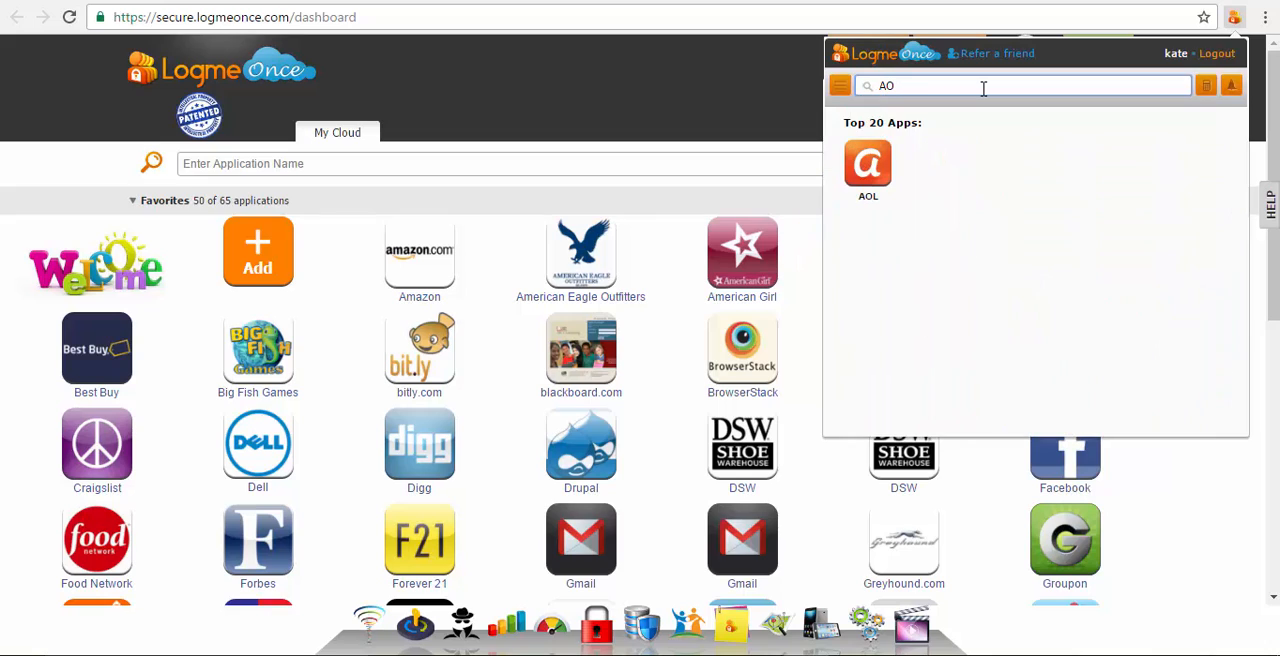
type("L")
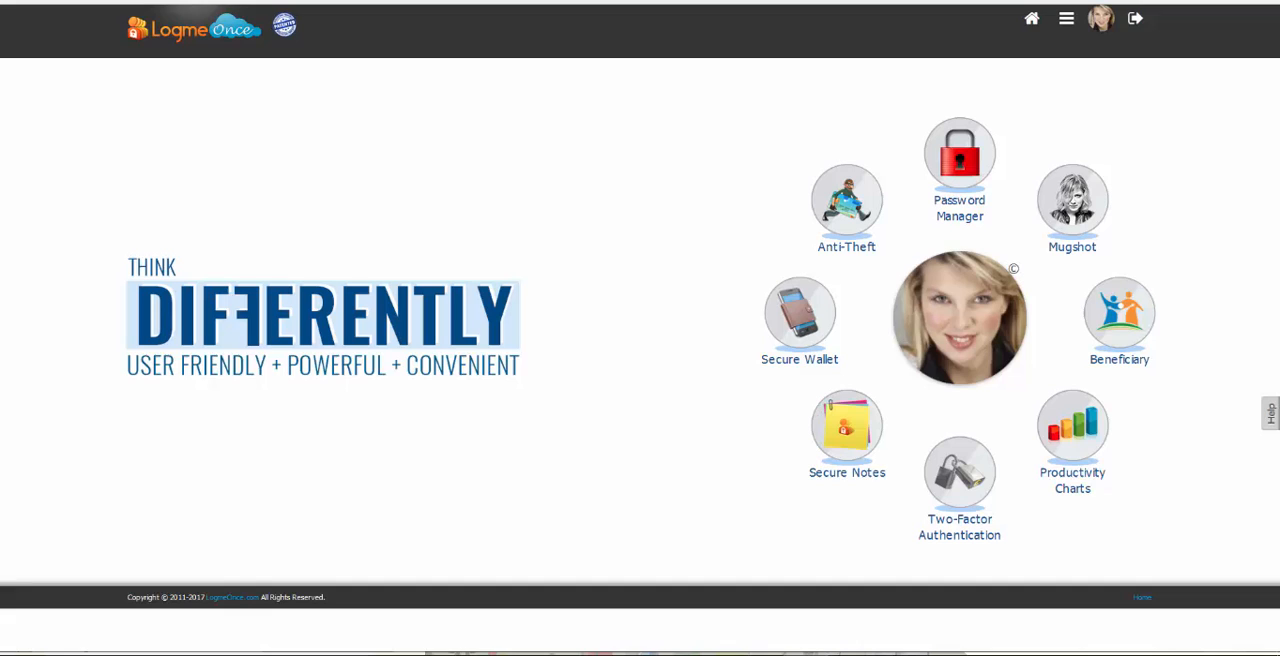
- Show all features grouped into Productivity, Security, Reports and General from the hamburger menu
left_click(1066, 18)
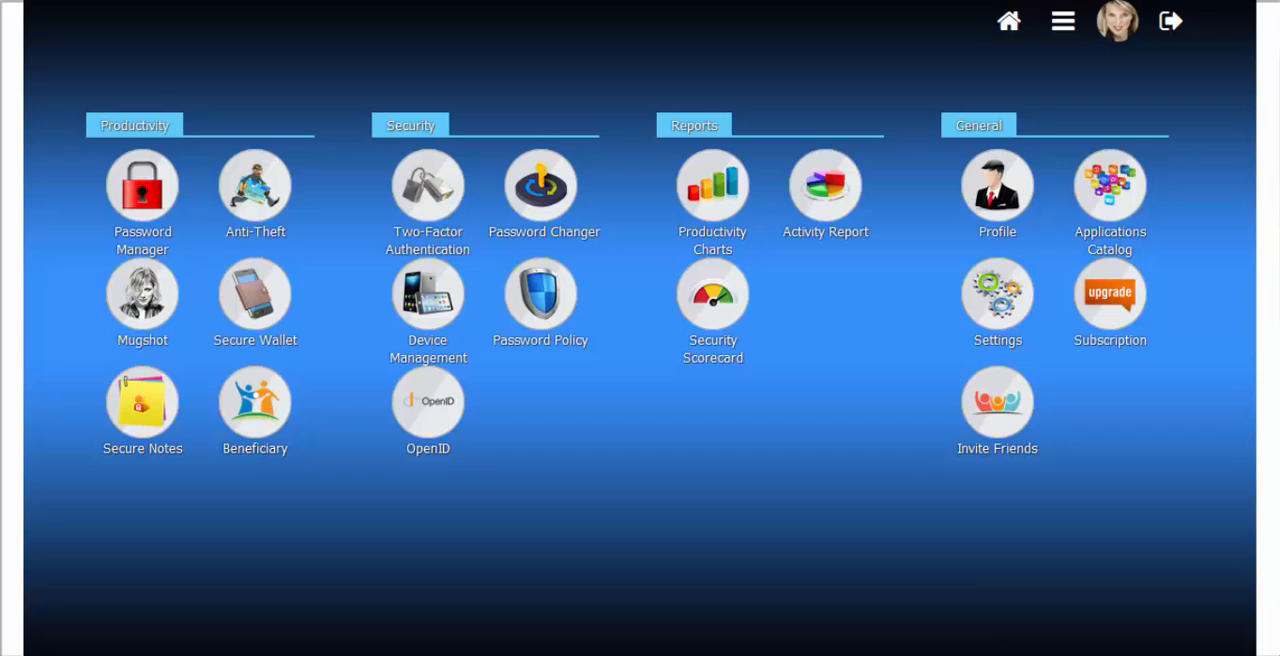